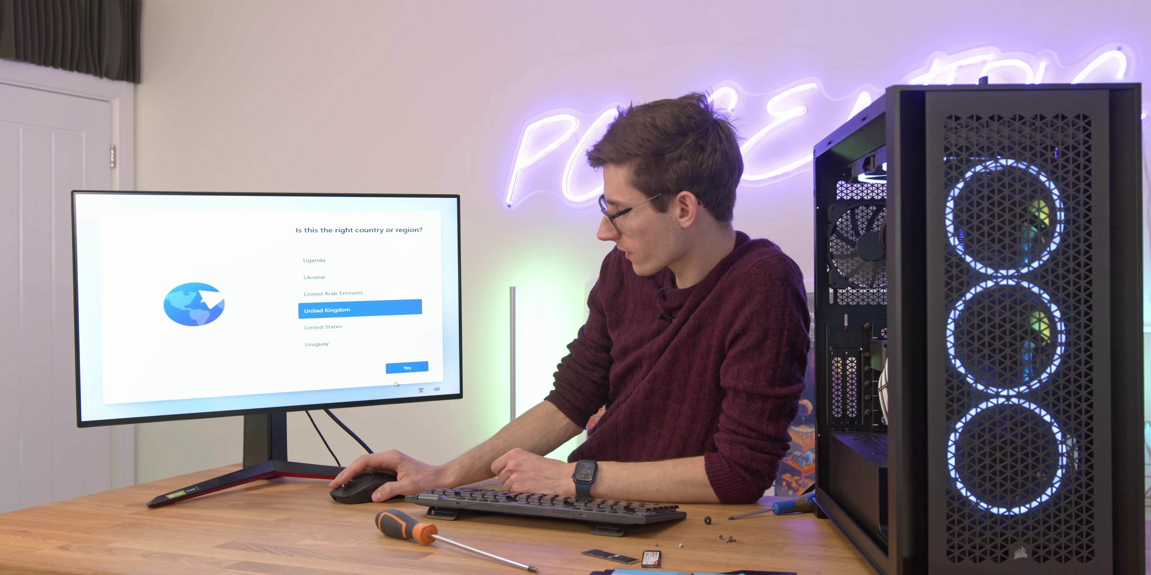
Confirm United Kingdom as the country or region with Yes
left_click(406, 366)
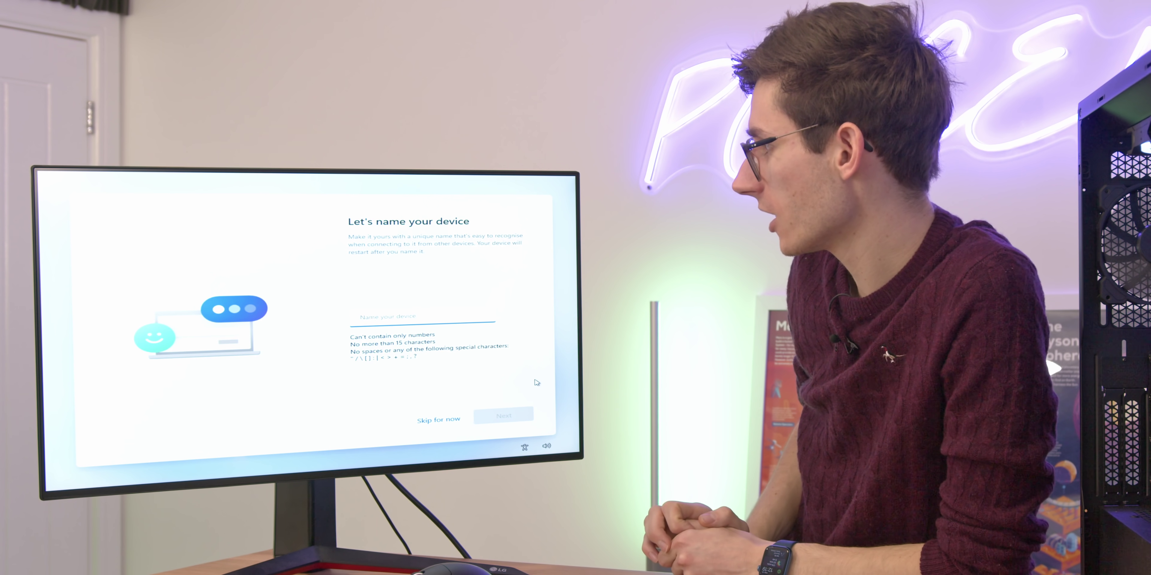
Start entering the device name 'Put Hi' in the Name your device box
type("Put Hi")
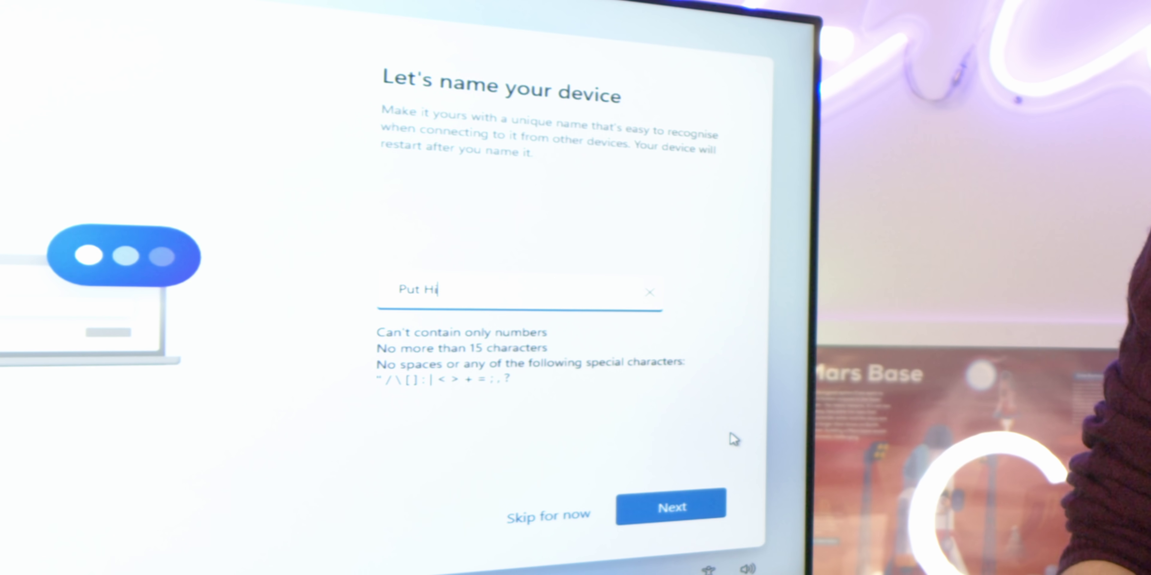